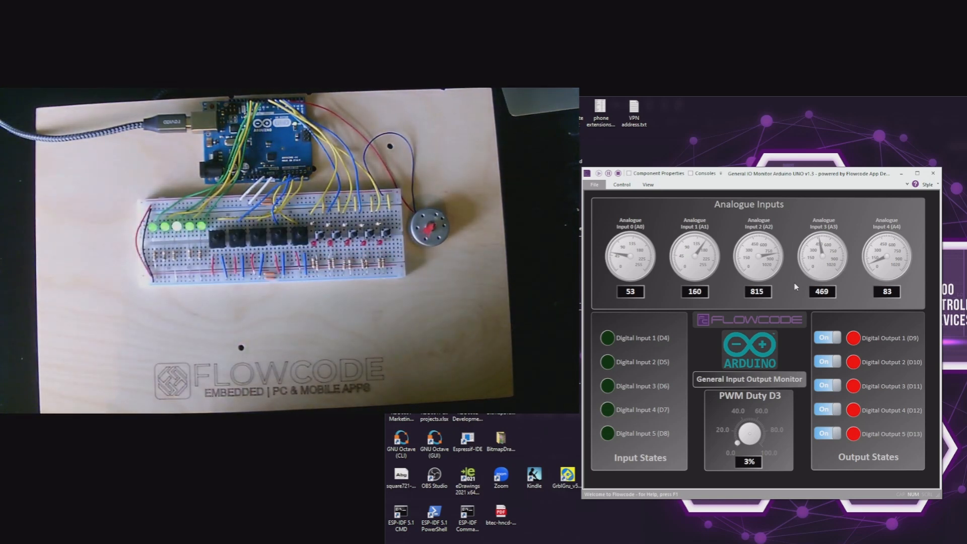
{"action": "mouse_move", "coordinate": [715, 347]}
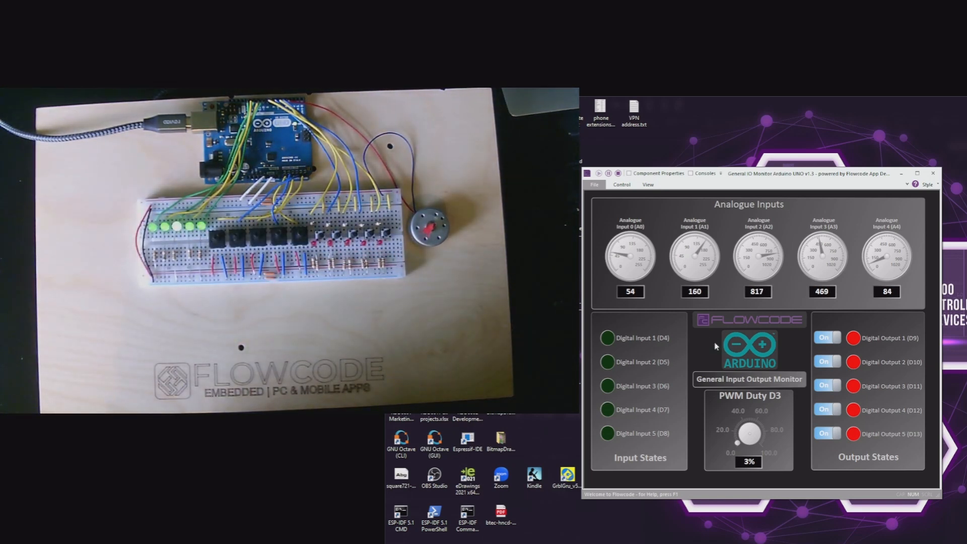